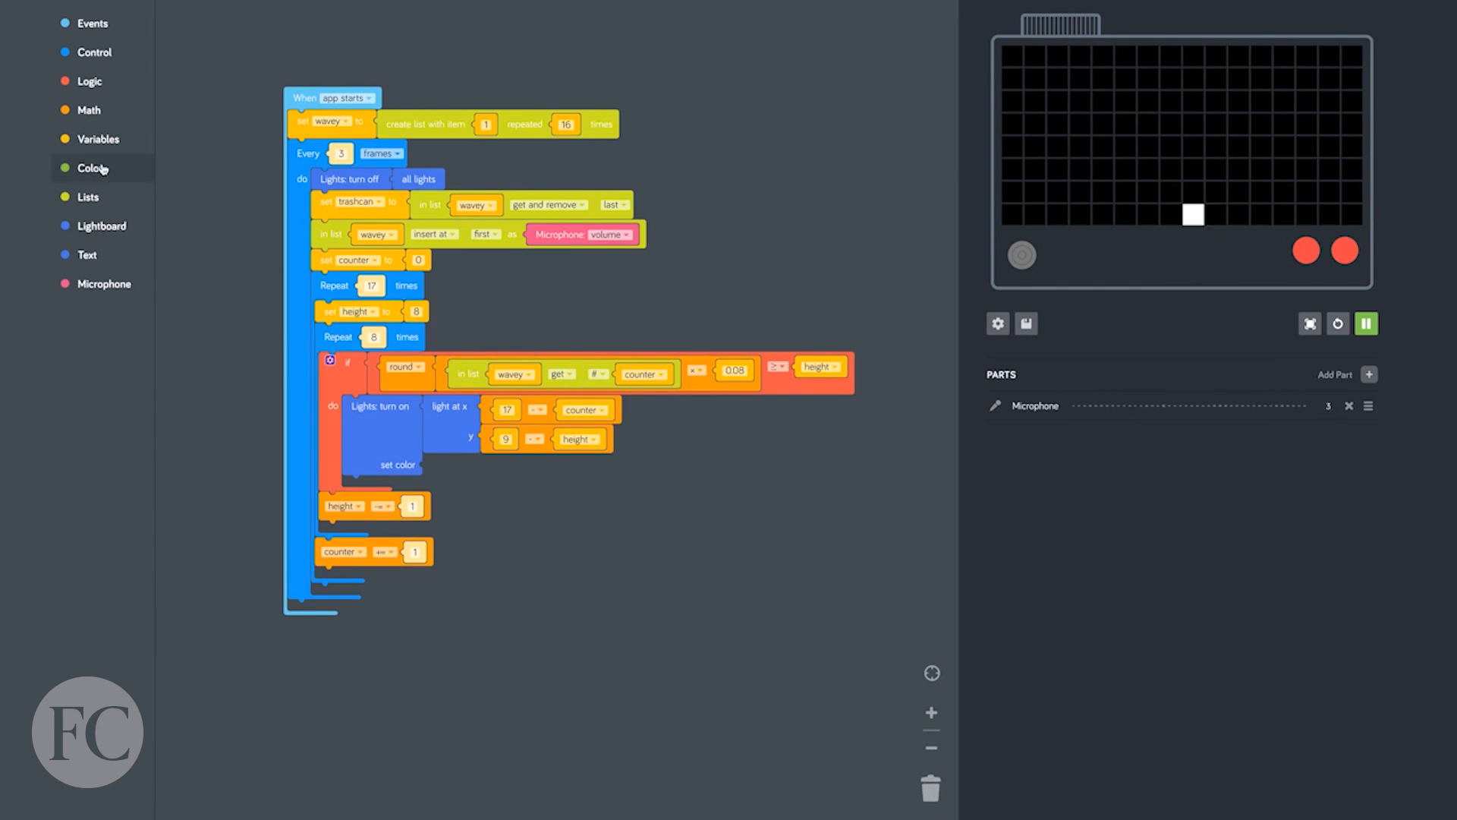
- Expand the Color category to show the colour blocks for the lightboard lights
left_click(92, 169)
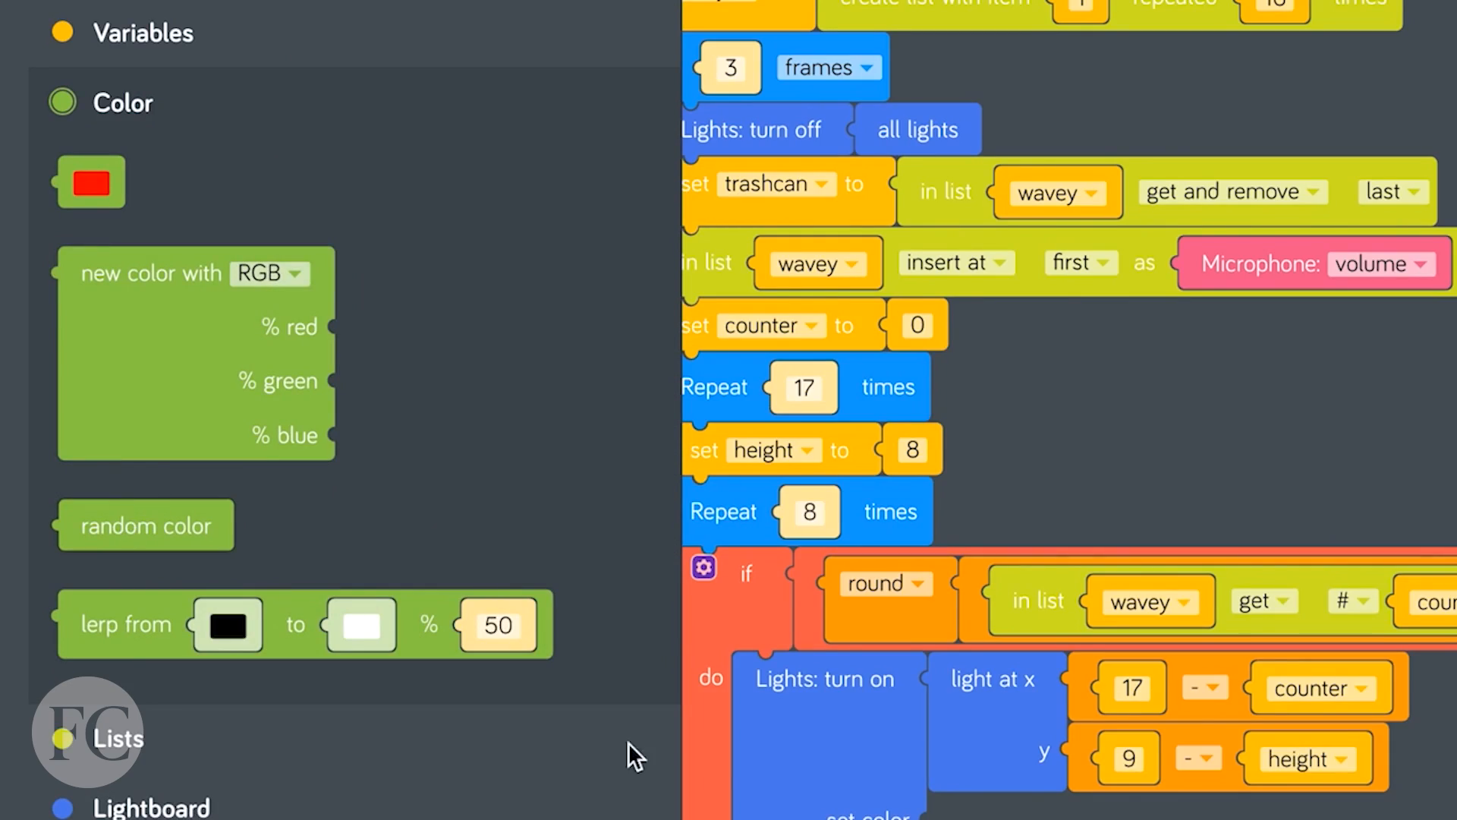